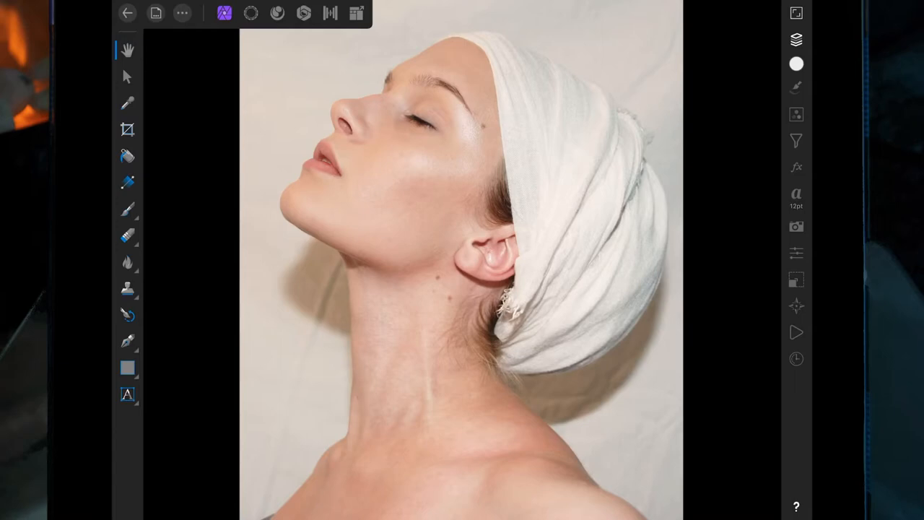
Choose the Pen tool in Smart mode to trace the woman's silhouette as a selection path
{"action": "left_click", "coordinate": [127, 341]}
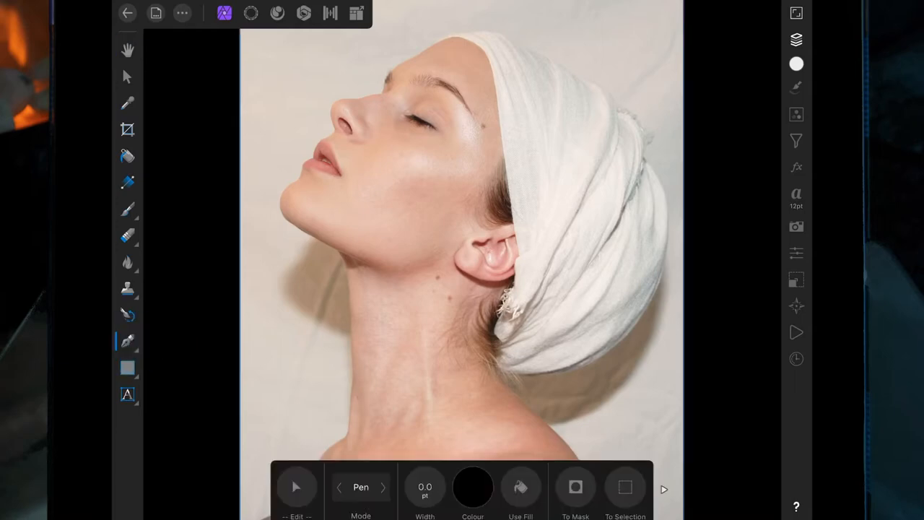
{"action": "left_click", "coordinate": [361, 488]}
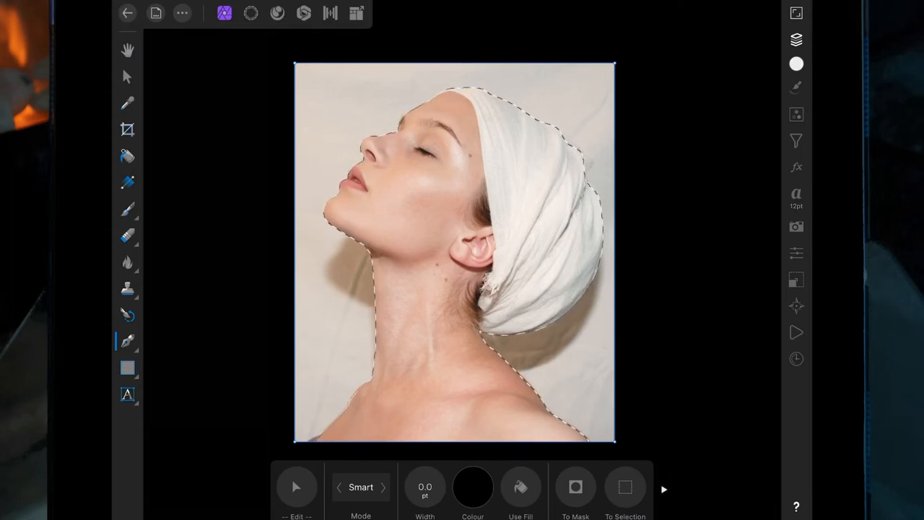
Add a Mask Layer to the Background from the traced selection, hiding the backdrop
{"action": "left_click", "coordinate": [796, 40]}
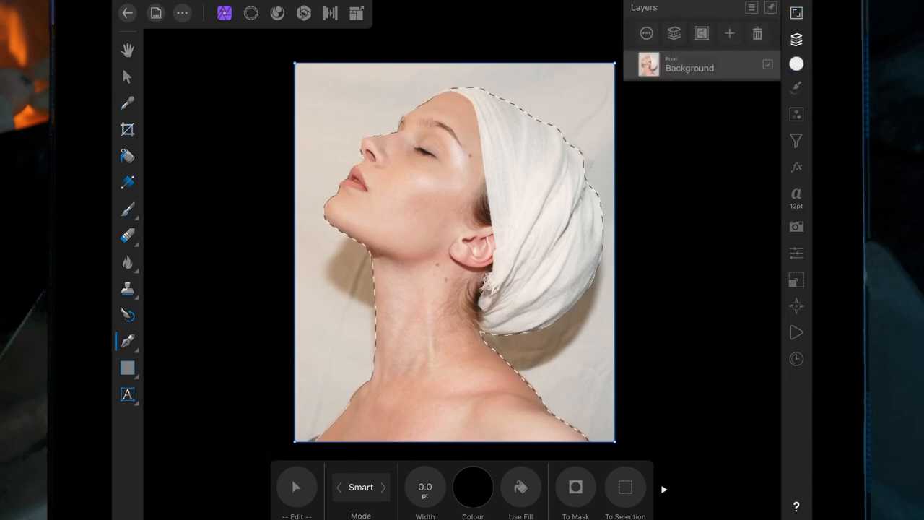
{"action": "left_click", "coordinate": [729, 34]}
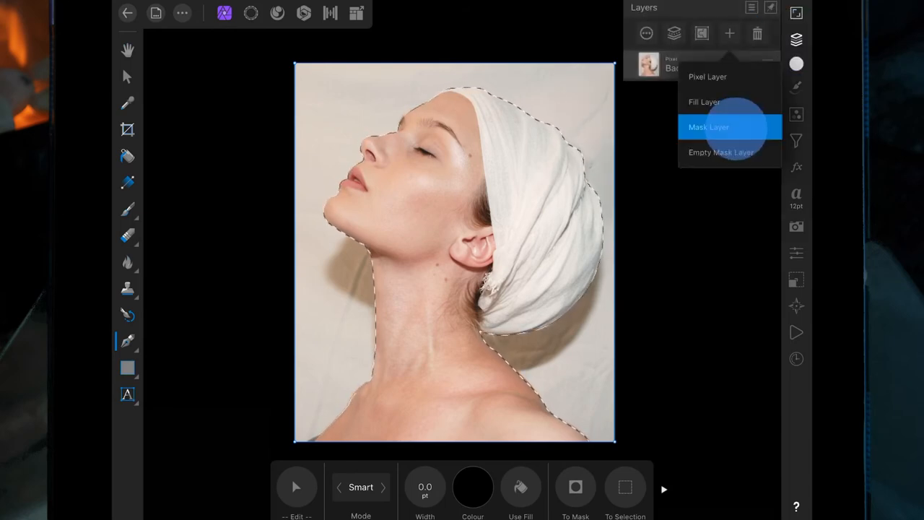
{"action": "left_click", "coordinate": [709, 127]}
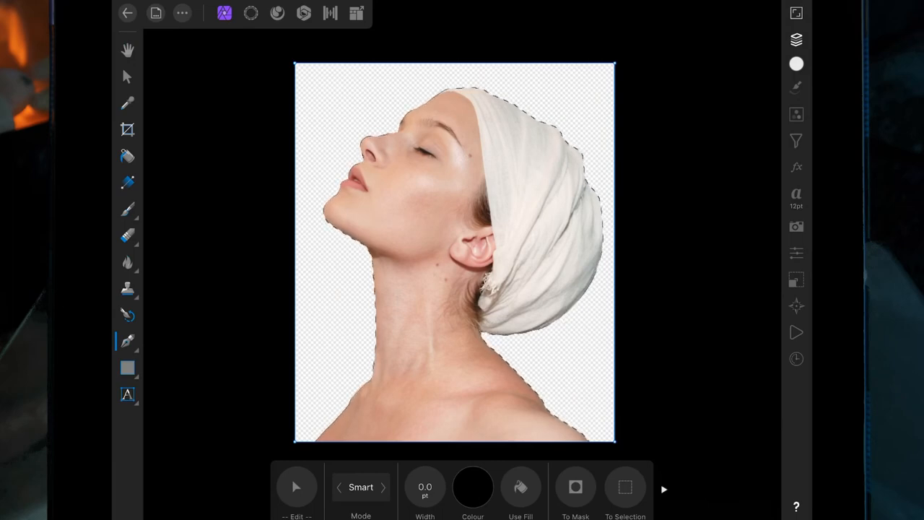
Deselect the outline and confirm the mask sits on the Background layer, leaving a clean cutout
{"action": "left_click", "coordinate": [469, 354]}
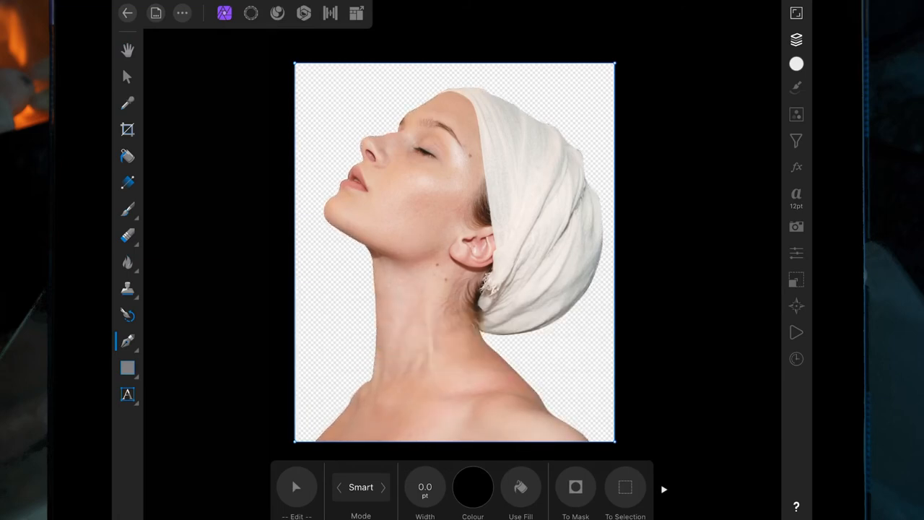
{"action": "left_click", "coordinate": [796, 40]}
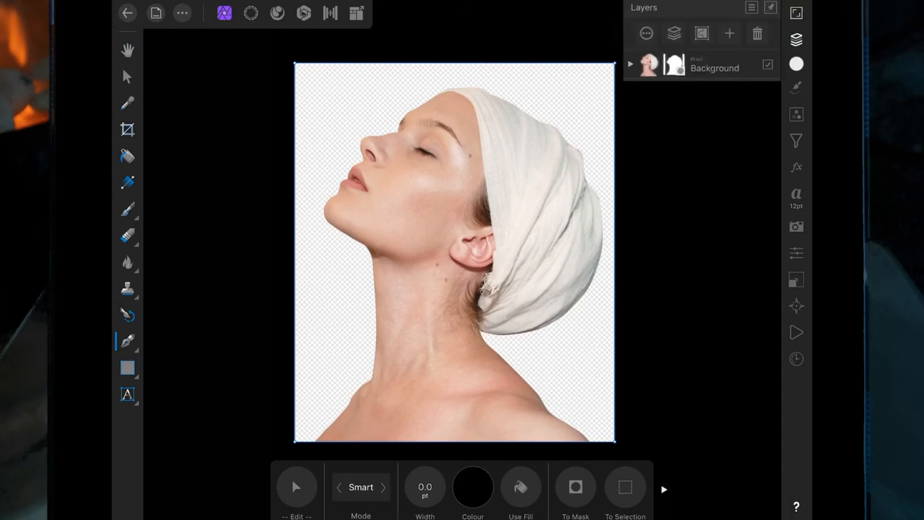
{"action": "left_click", "coordinate": [729, 33]}
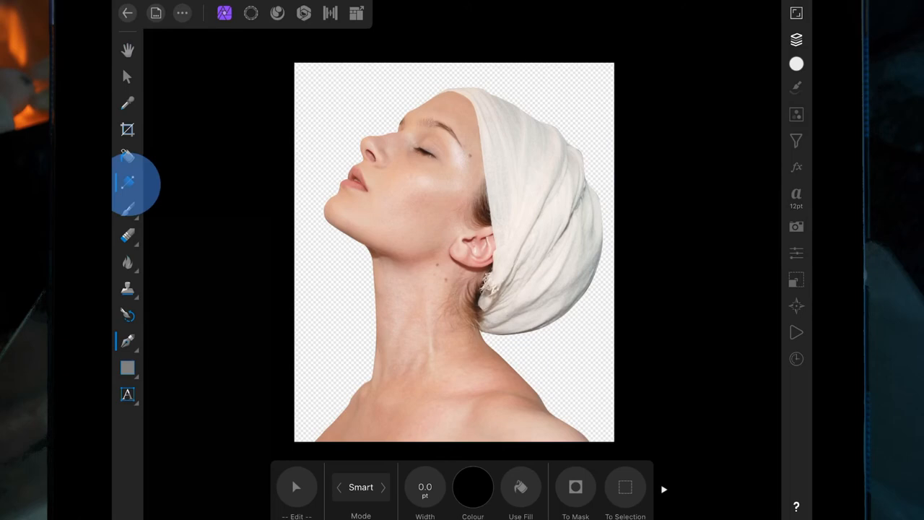
{"action": "left_click", "coordinate": [128, 182]}
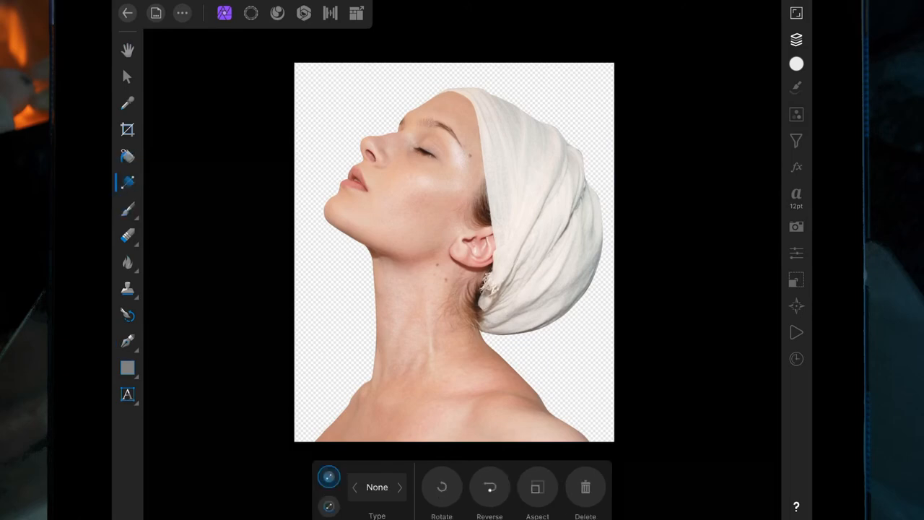